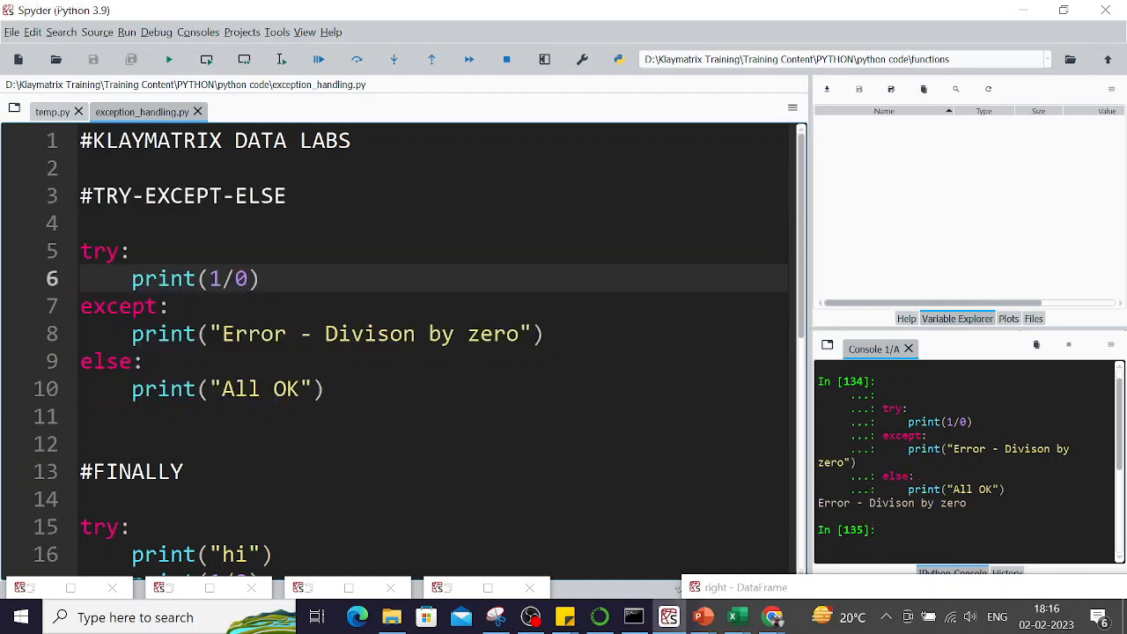
- Run the try-except-else block with 1/2 so the console prints 0.5 and All OK
type("2")
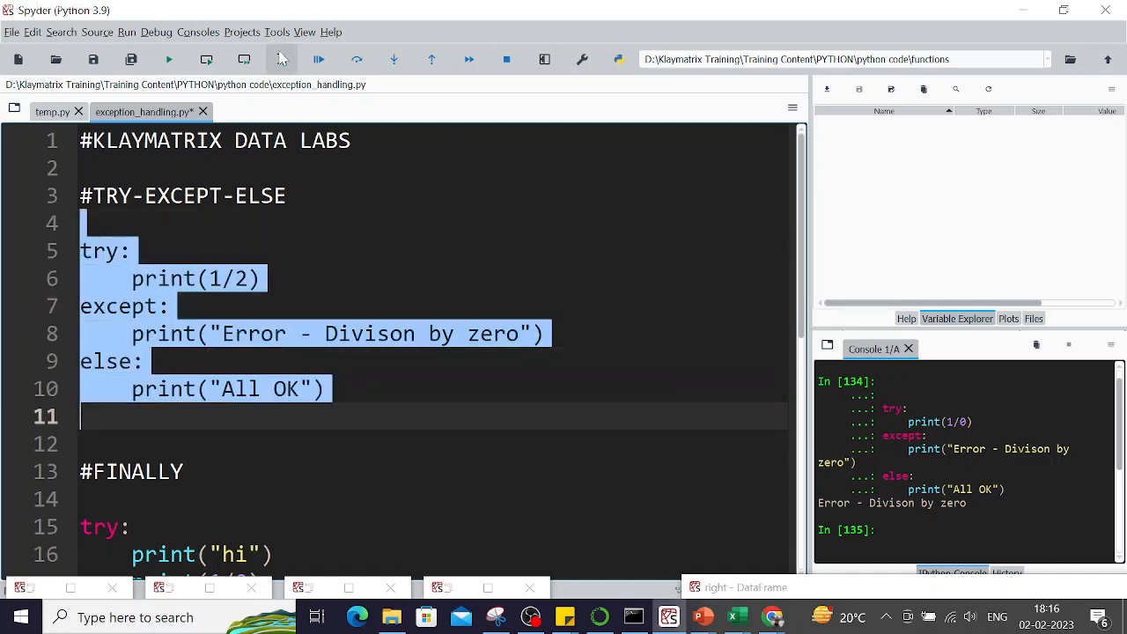
left_click(280, 60)
type("0")
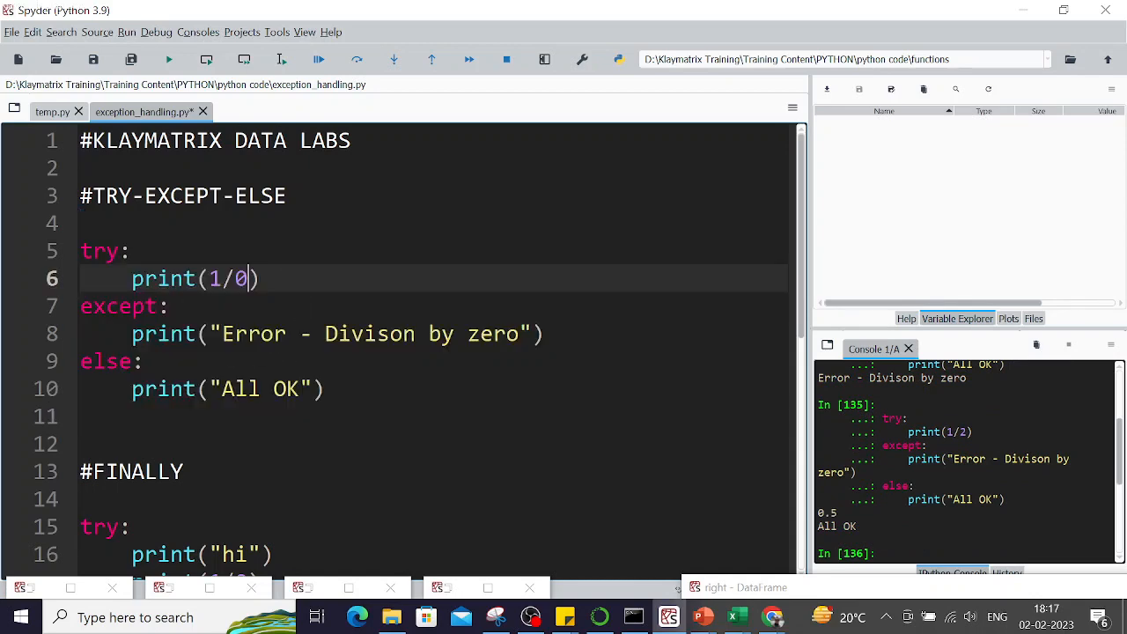
- Comment out print(1/0) in the #FINALLY block and run it, printing hi and the finished message
scroll("down", 3)
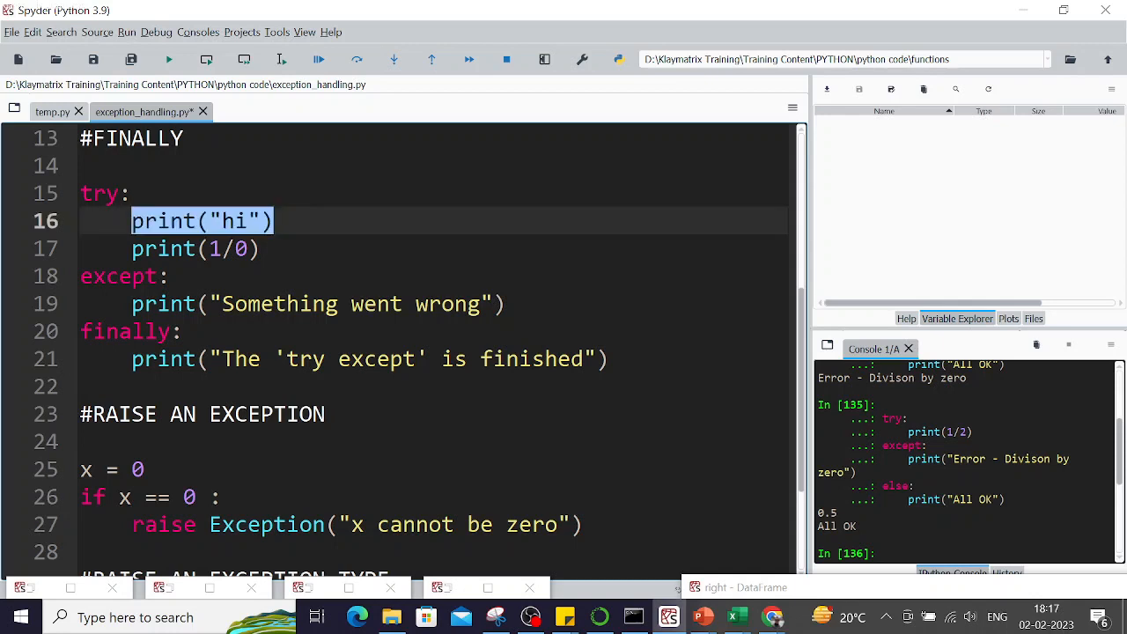
left_click(127, 192)
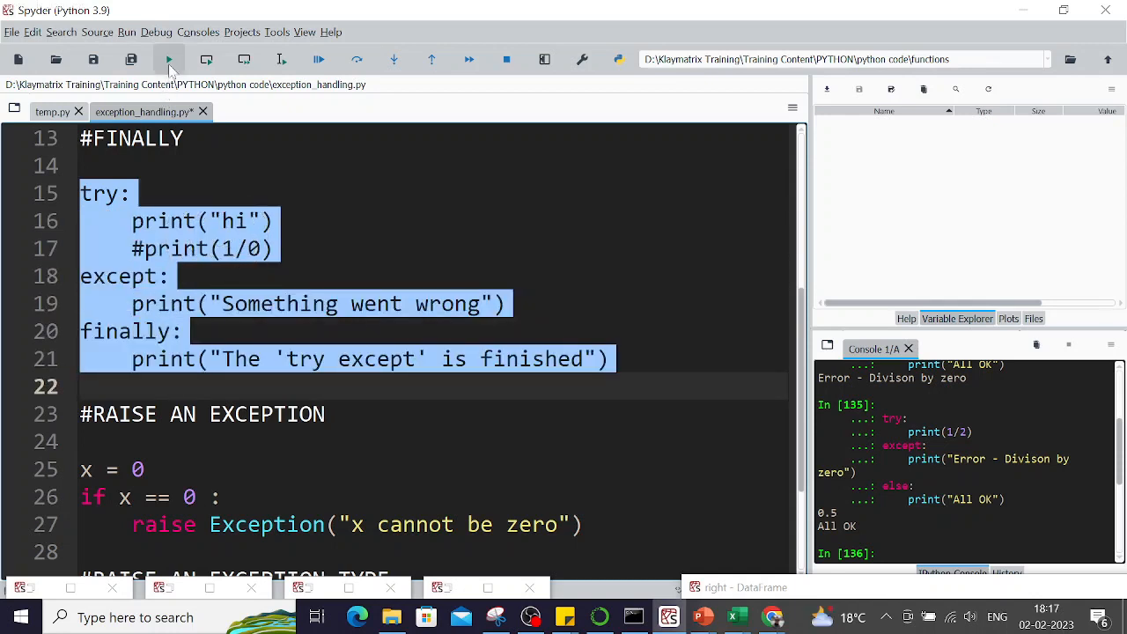
left_click(170, 60)
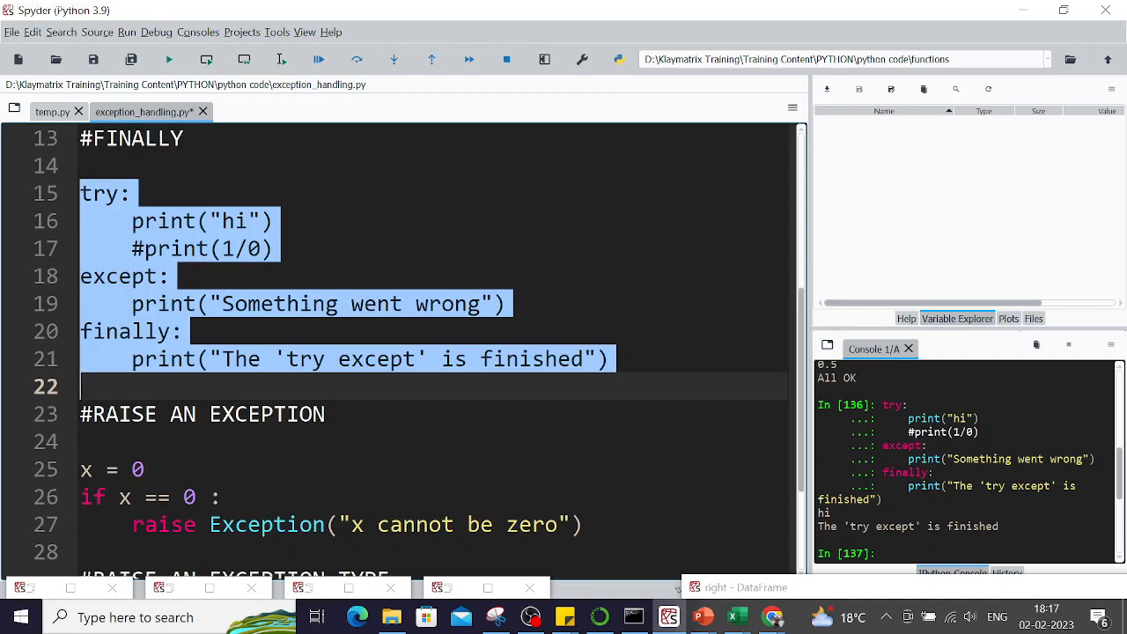
mouse_move(185, 359)
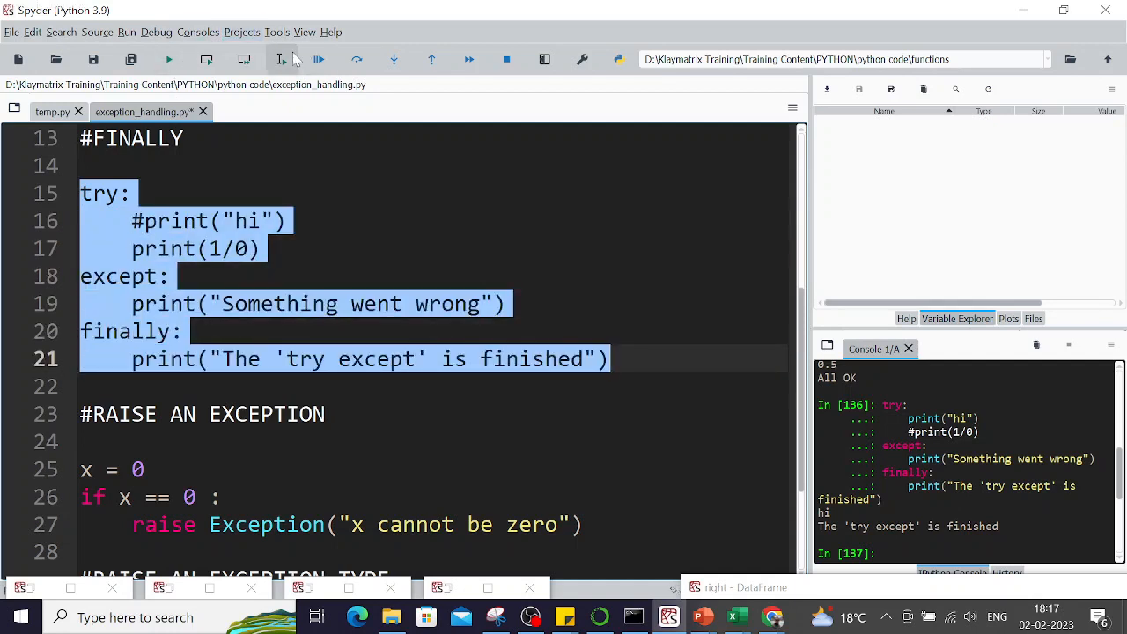
- Rerun the finally block with 1/0 active so Something went wrong prints, then restore print("hi")
left_click(282, 60)
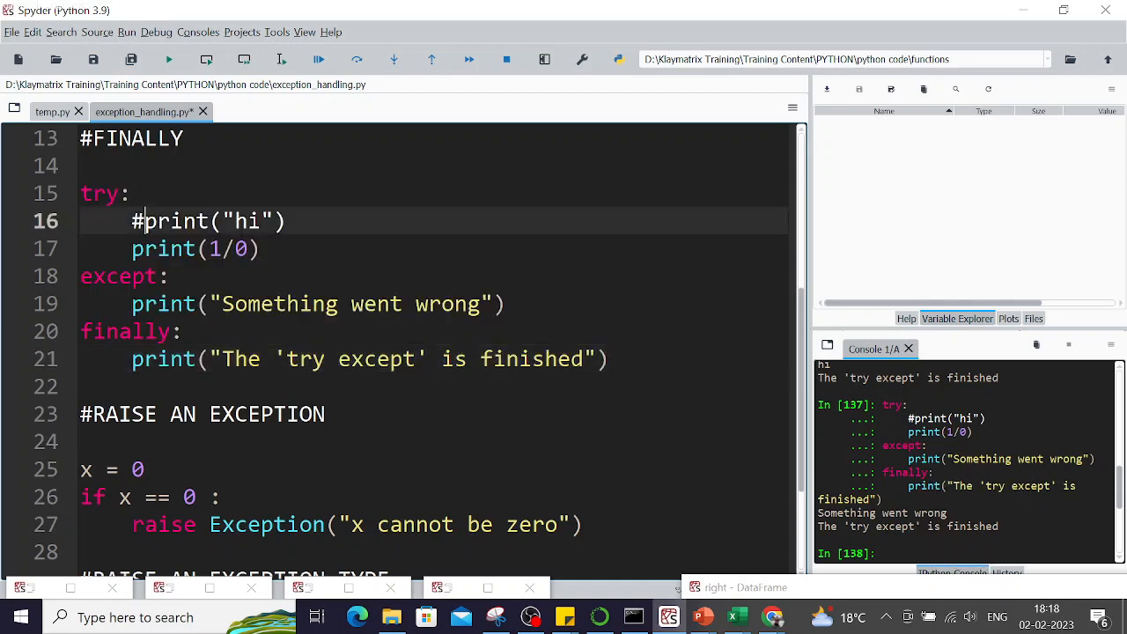
left_click(134, 220)
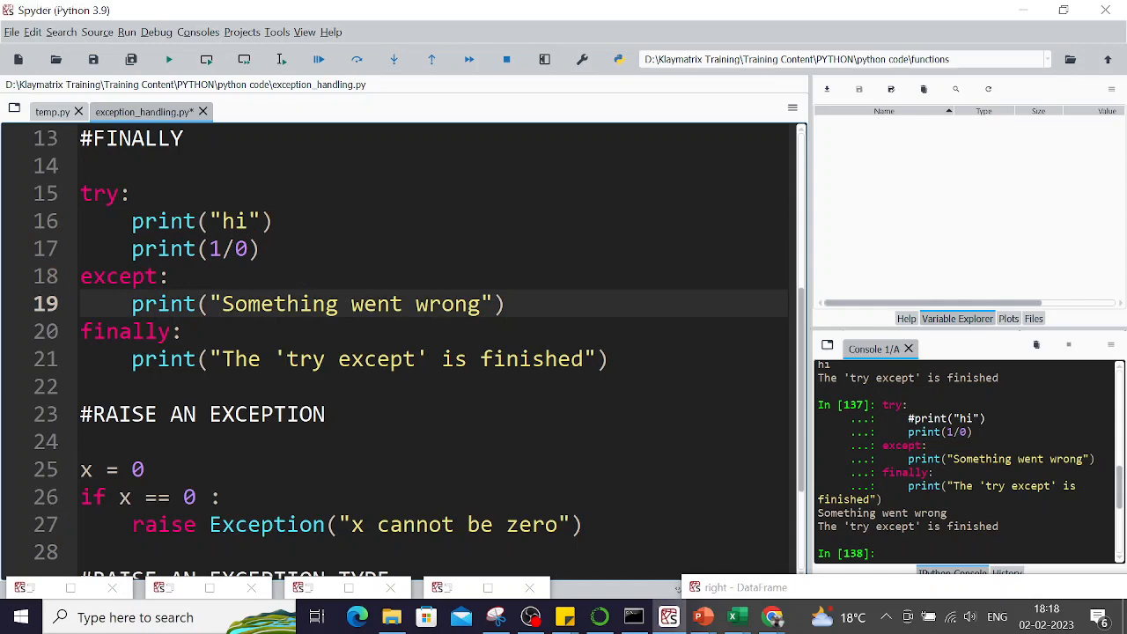
scroll("down", 3)
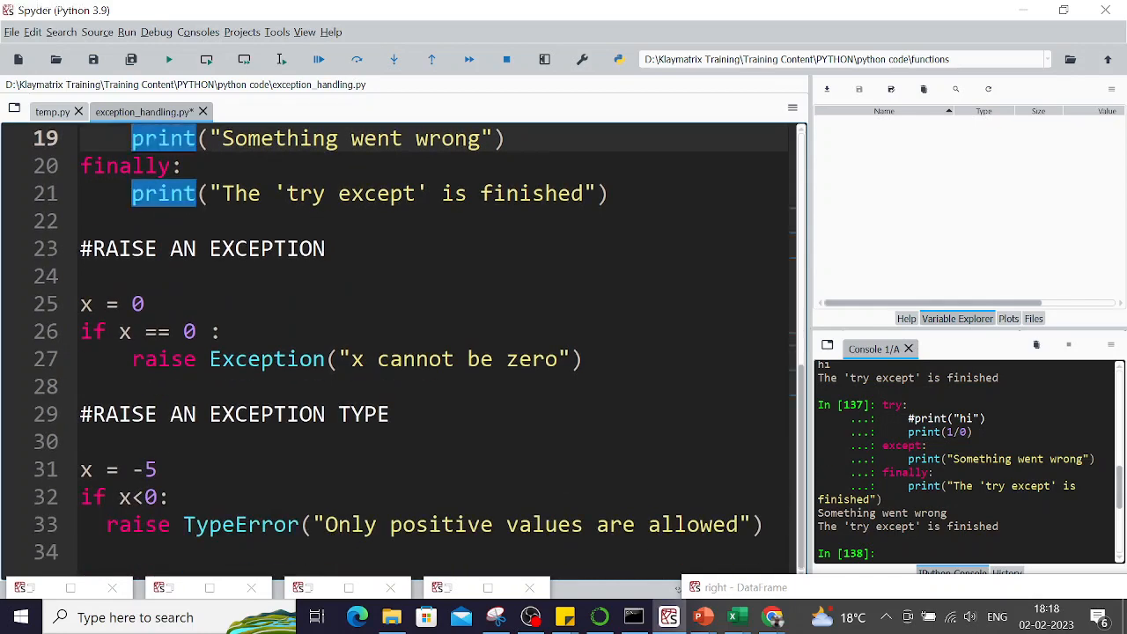
- Run the raise Exception example, then the TypeError example with x = -5 and again with x = 5
left_click(115, 303)
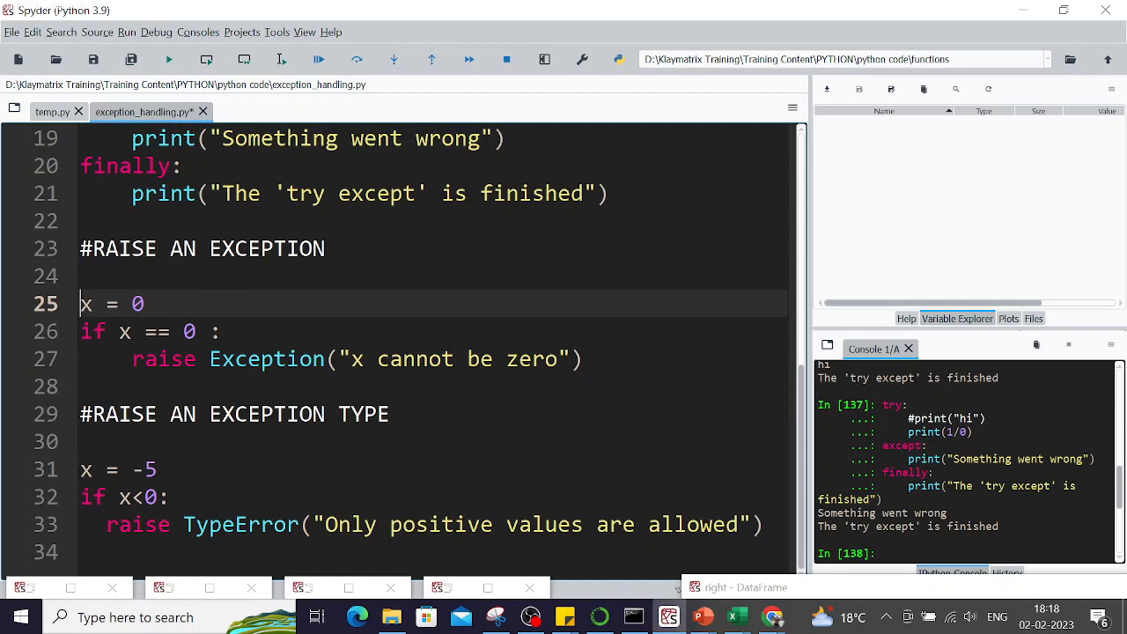
left_click_drag(81, 303, 581, 360)
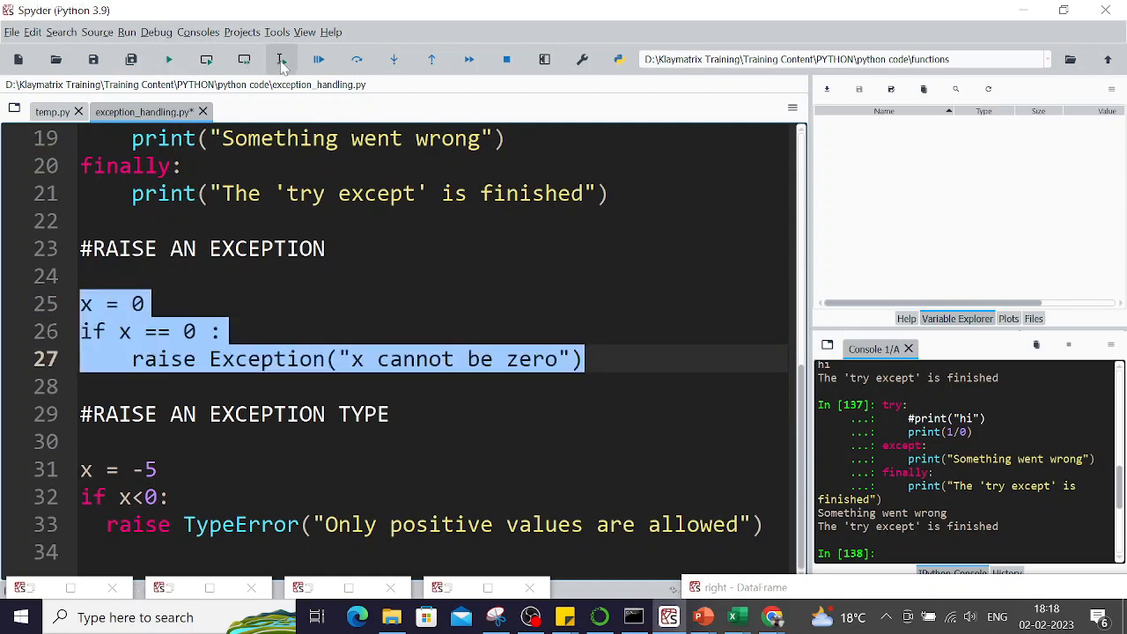
left_click(282, 60)
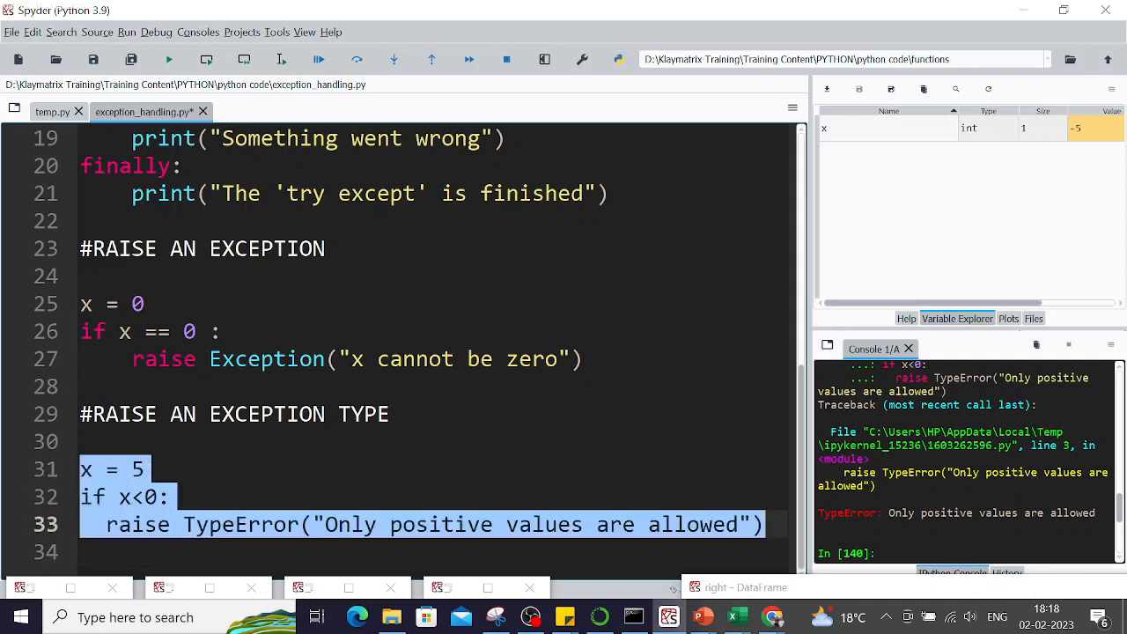
left_click(282, 59)
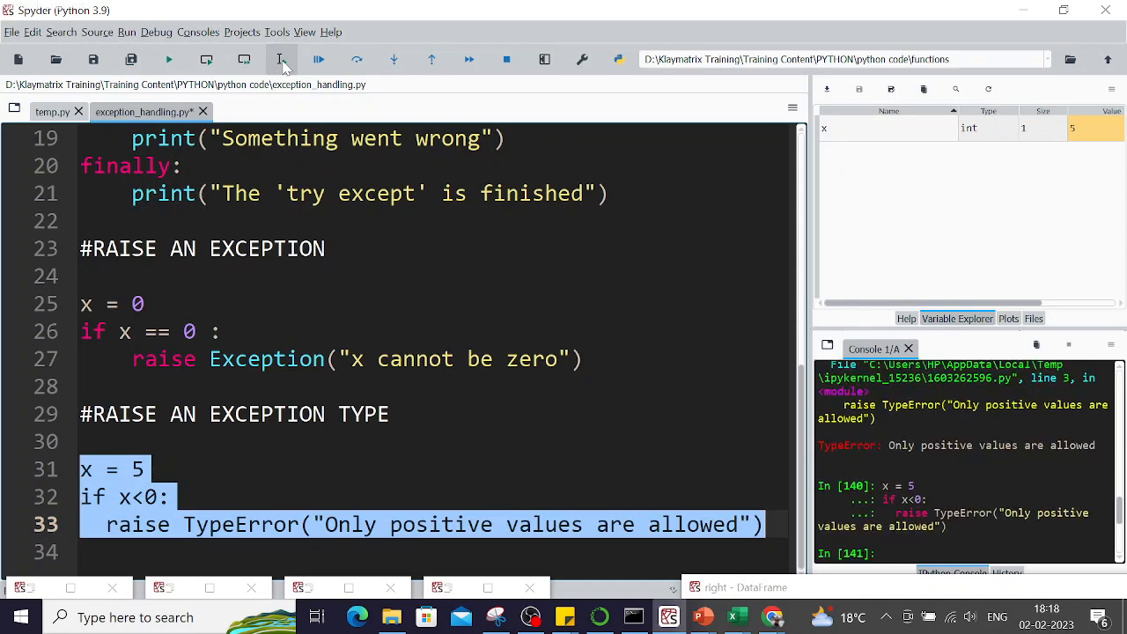